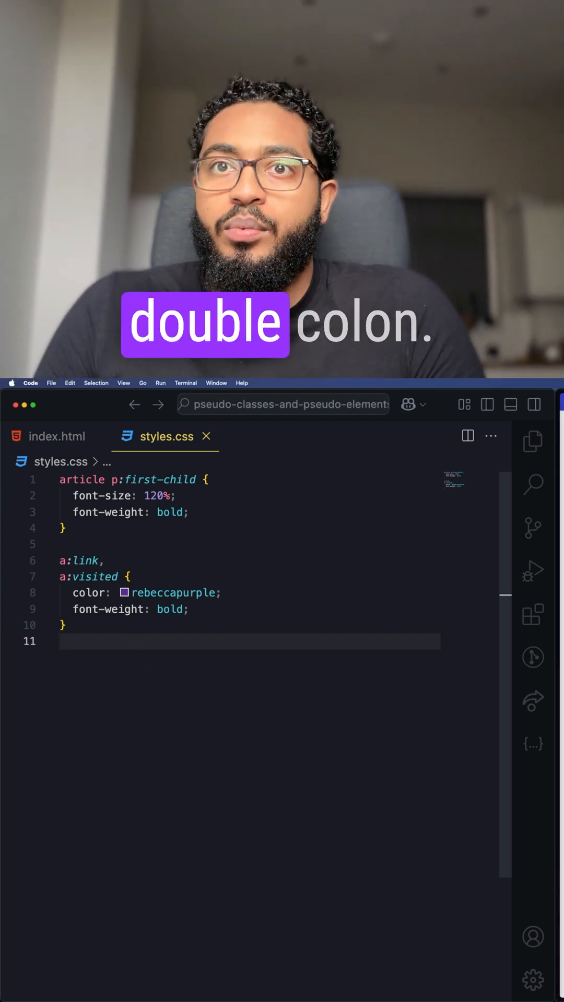
# Step: Write a :before pseudo-element selector on line 13 of styles.css with a single colon
pyautogui.write('::bef')
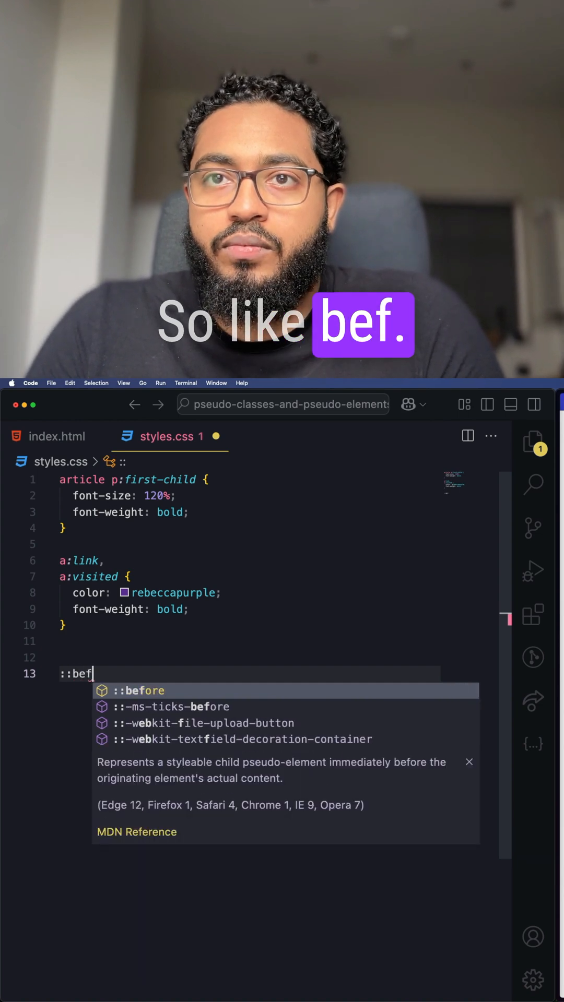
pyautogui.write('ore')
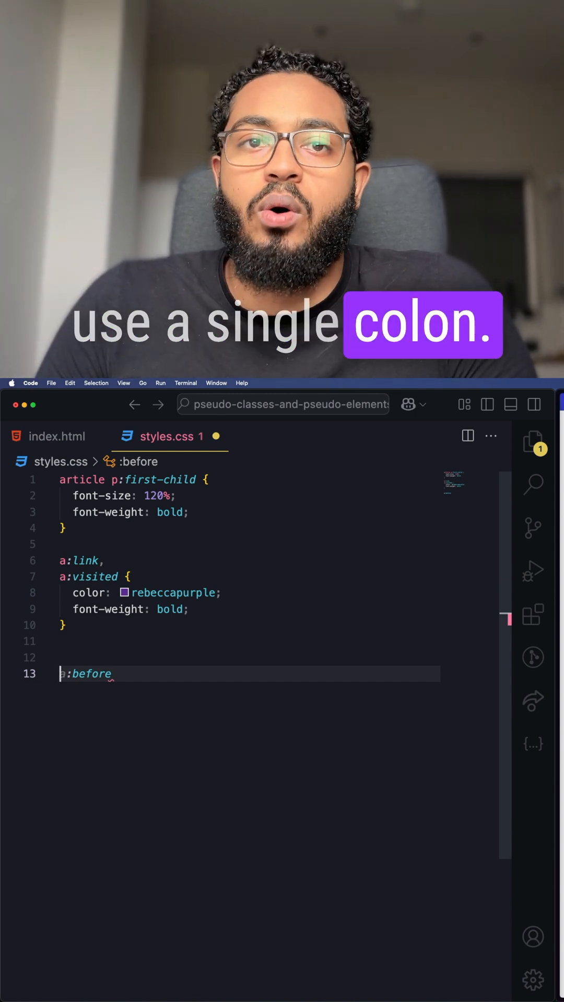
# Step: Clear the trial :before selector so line 13 of styles.css is empty
pyautogui.write(':')
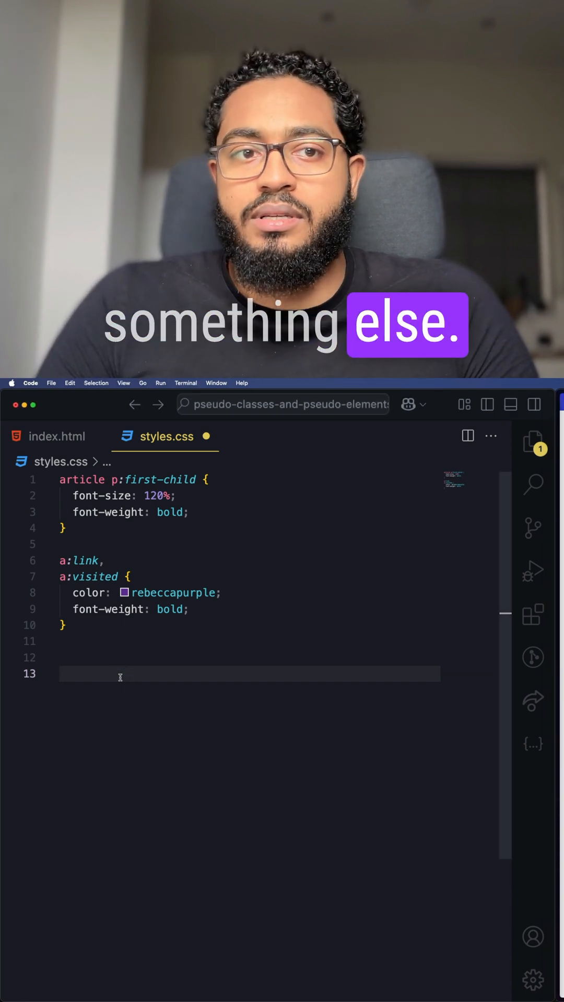
# Step: Write an article p::first-line rule setting font-size: 120% in styles.css
pyautogui.write('article p')
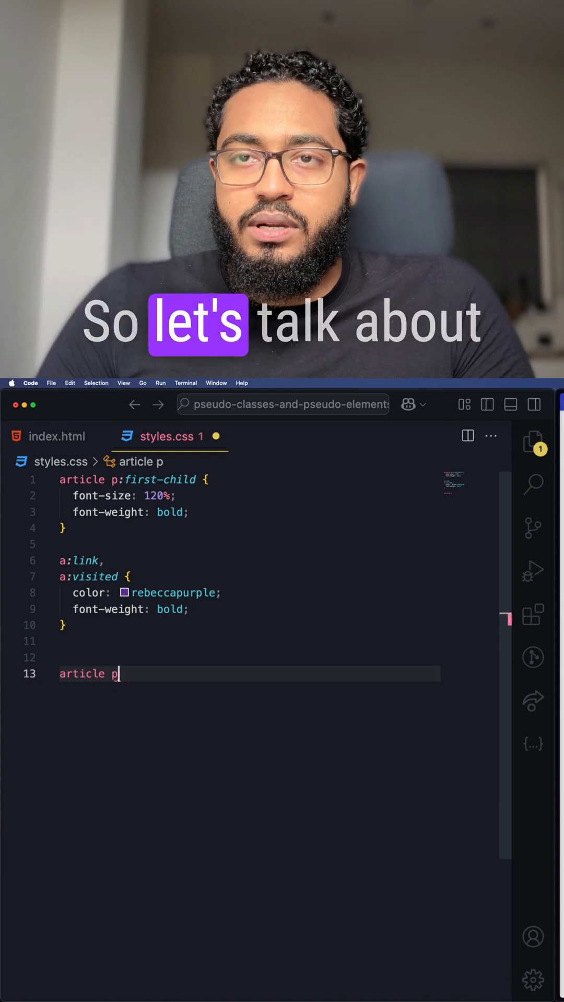
pyautogui.write(':last-child {')
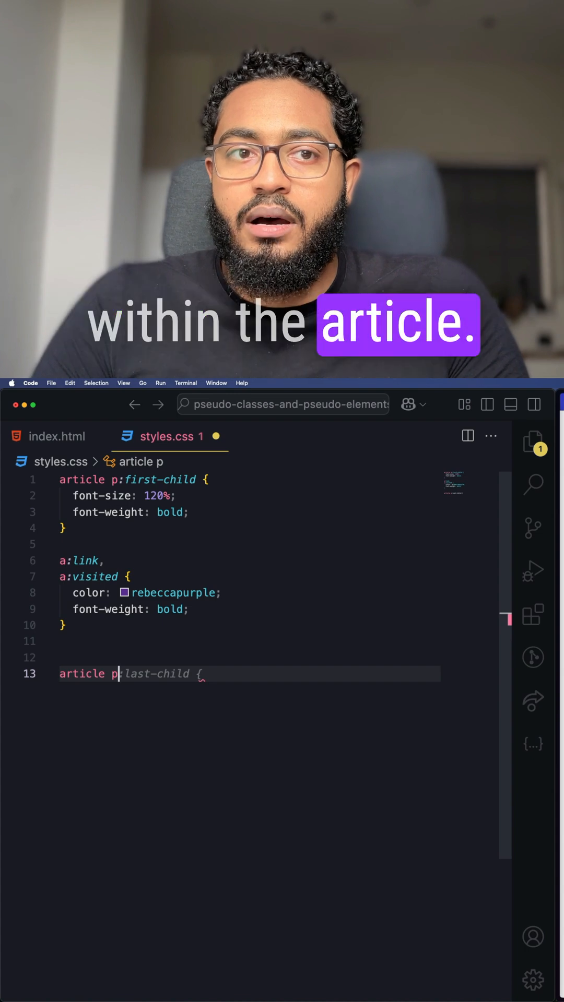
pyautogui.write('::first-line {')
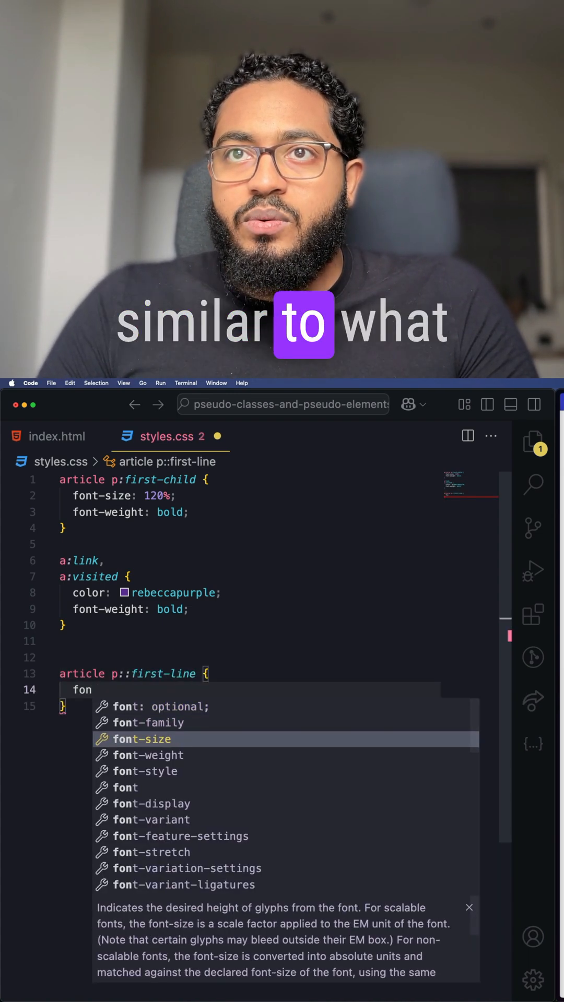
pyautogui.write('font-size: 120;')
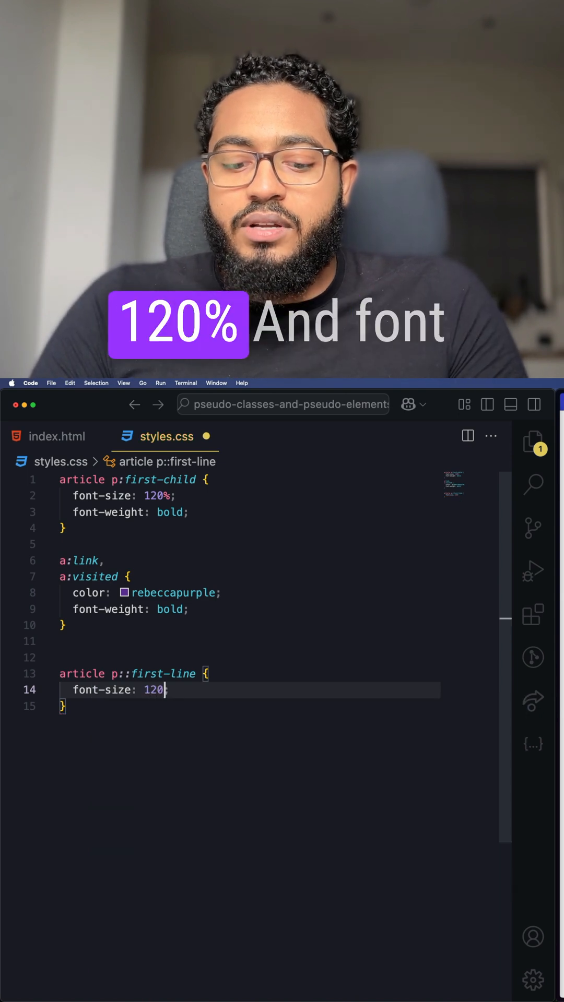
pyautogui.write('%;')
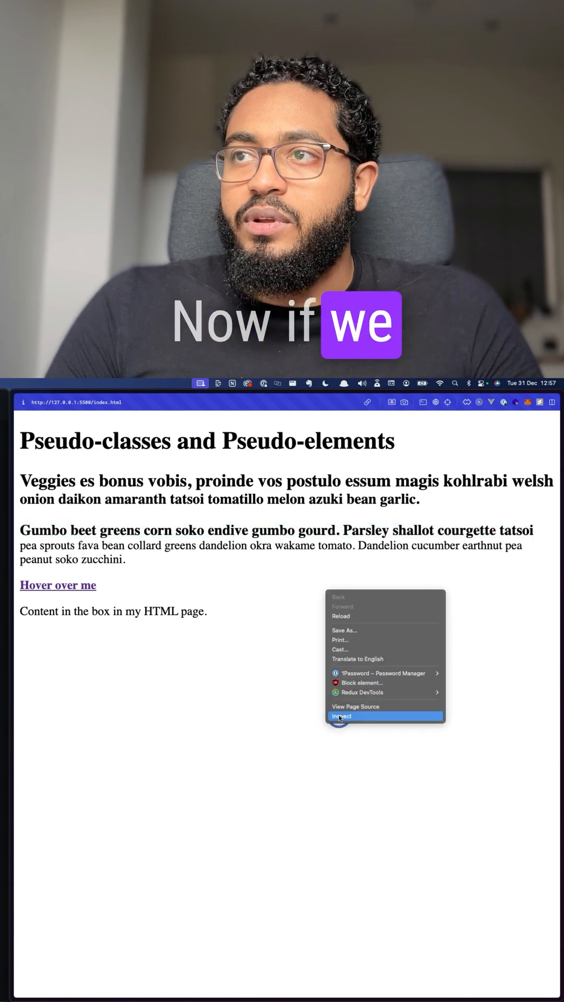
# Step: Inspect the page in Chrome DevTools with the responsive device view
pyautogui.click(341, 716)
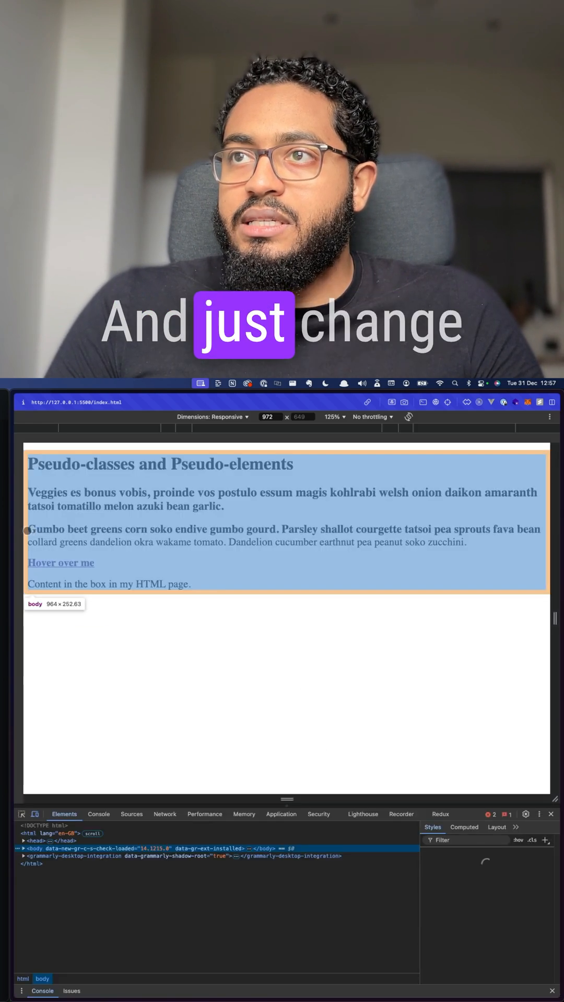